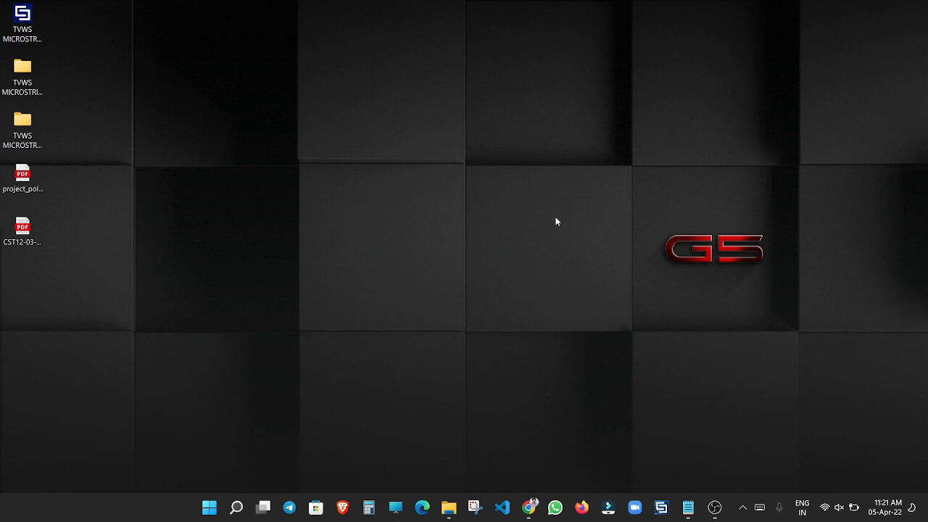
# Bring the Google Drive folder with the three Java recordings into view
pyautogui.click(531, 507)
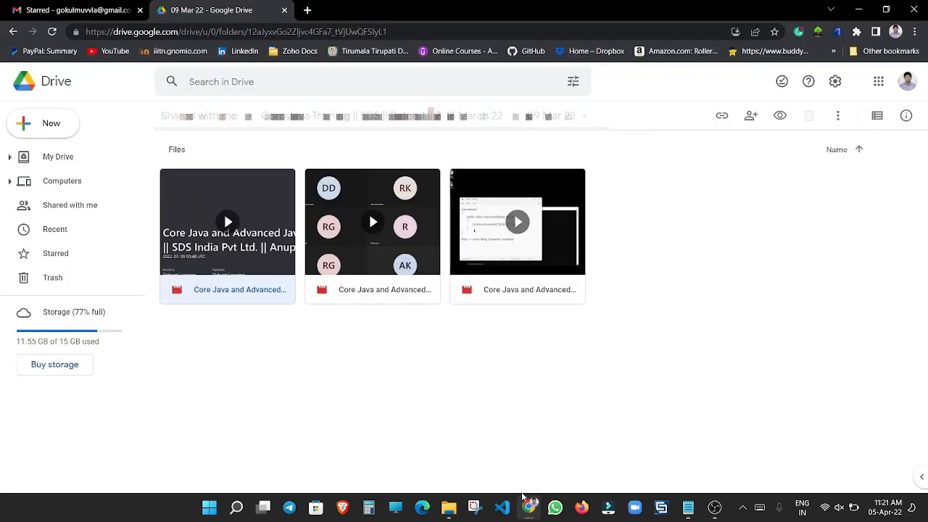
pyautogui.moveTo(486, 400)
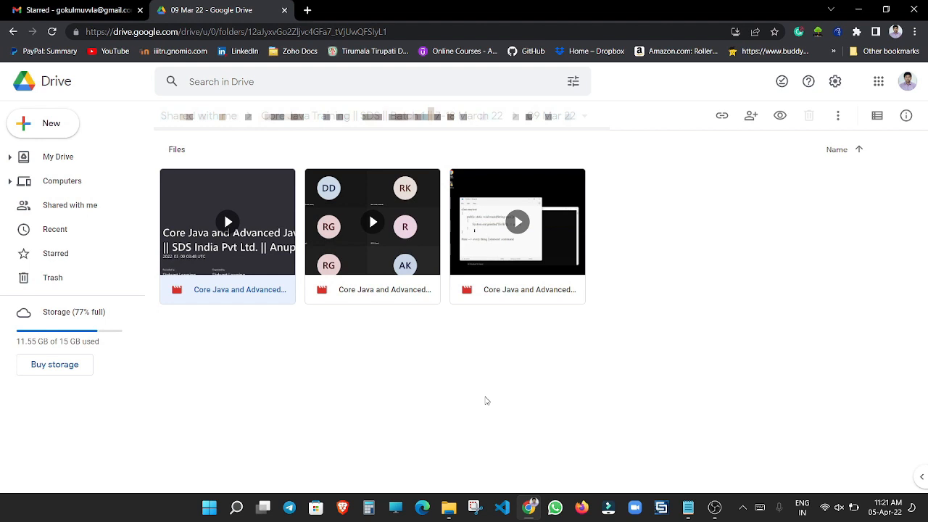
pyautogui.moveTo(235, 397)
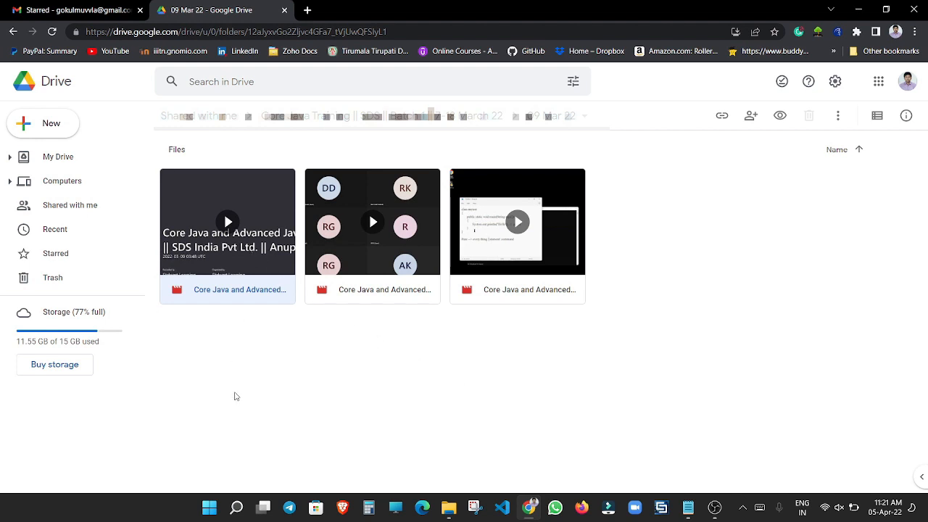
pyautogui.moveTo(264, 250)
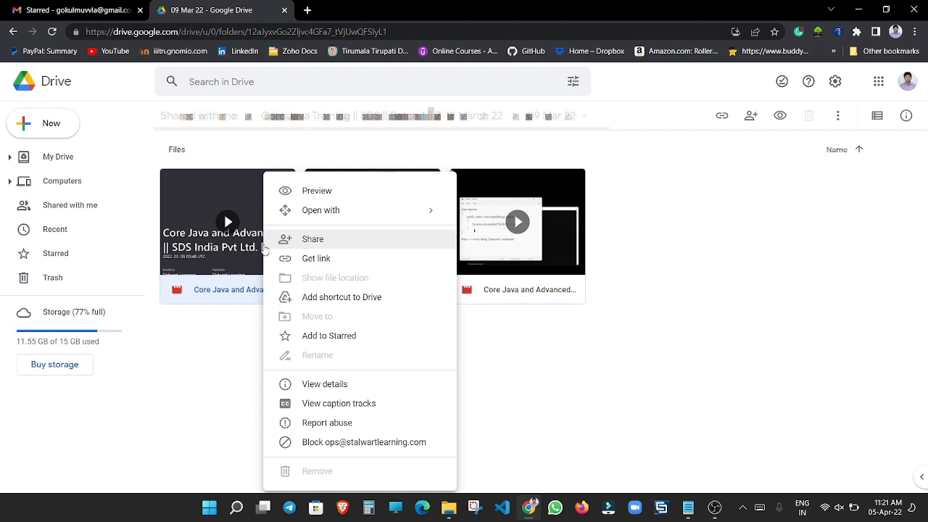
pyautogui.moveTo(316, 258)
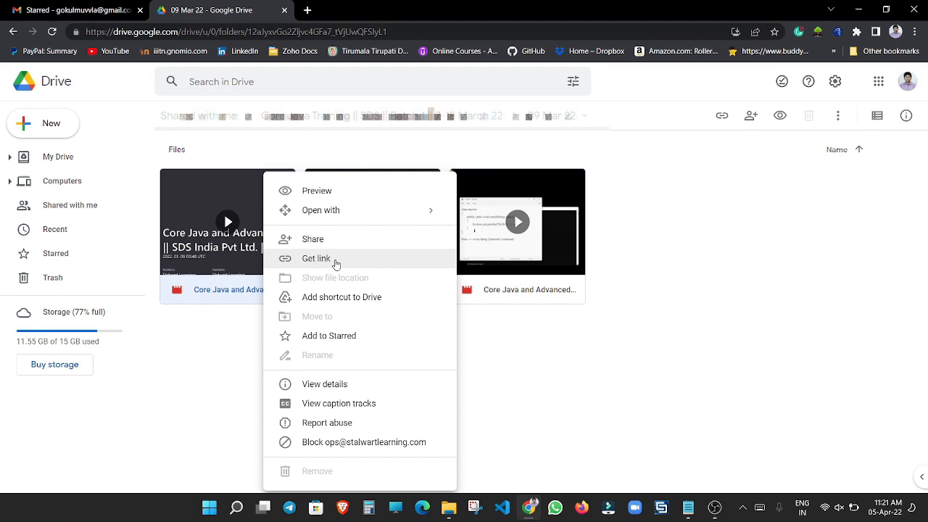
pyautogui.moveTo(191, 394)
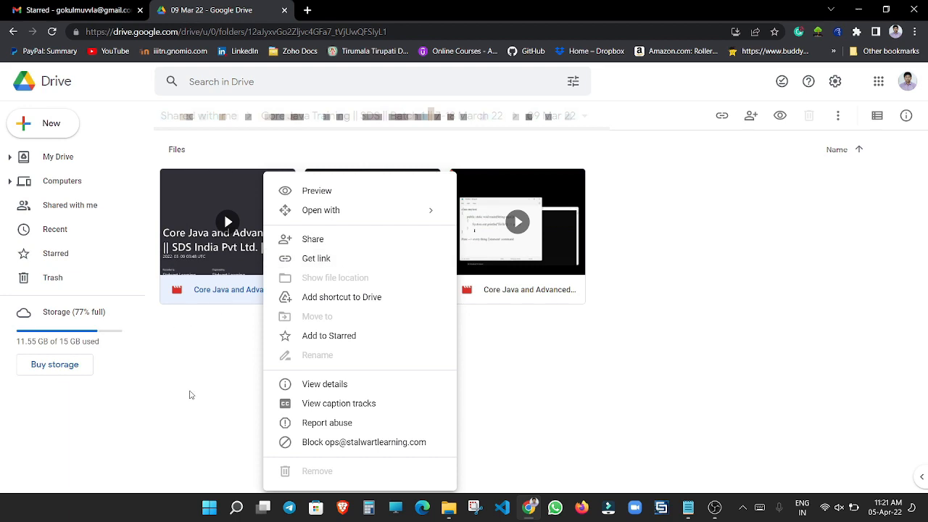
# Preview the first Core Java recording, start playback and check the playback settings gear
pyautogui.click(316, 192)
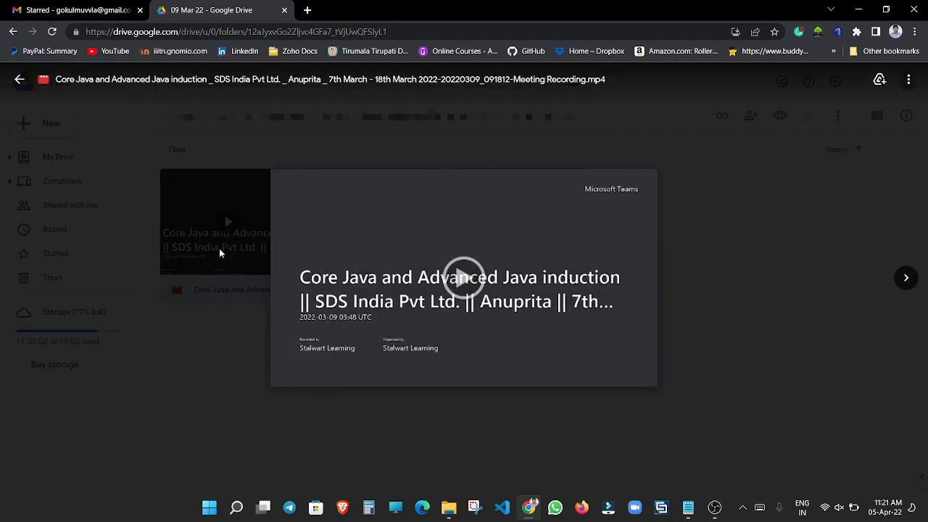
pyautogui.click(464, 278)
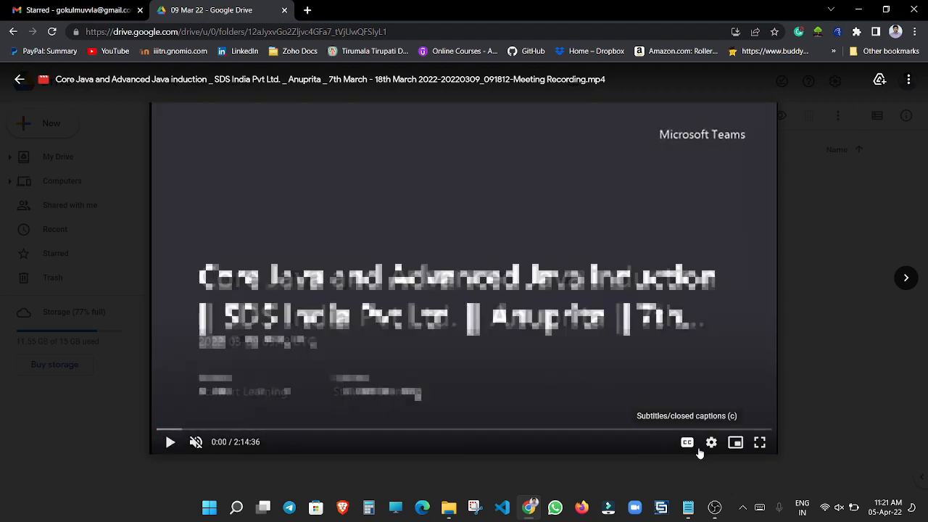
pyautogui.click(711, 441)
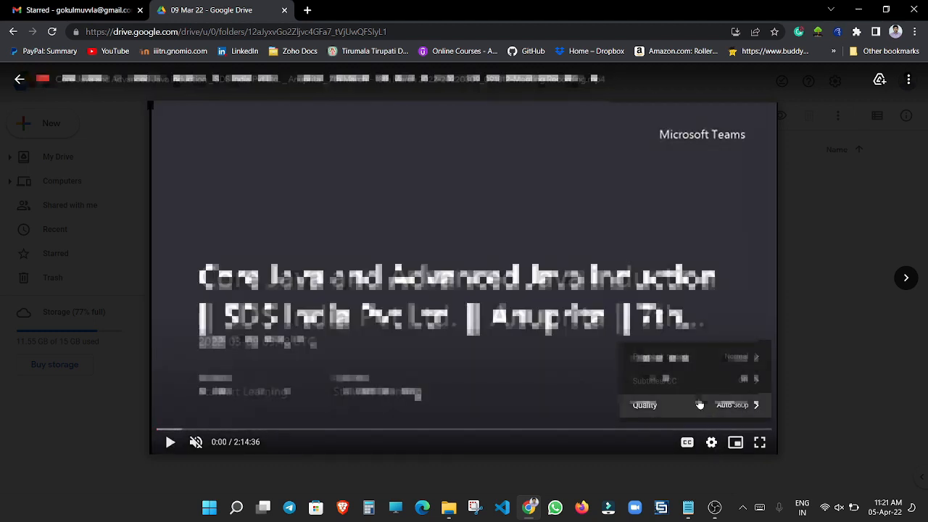
pyautogui.click(710, 441)
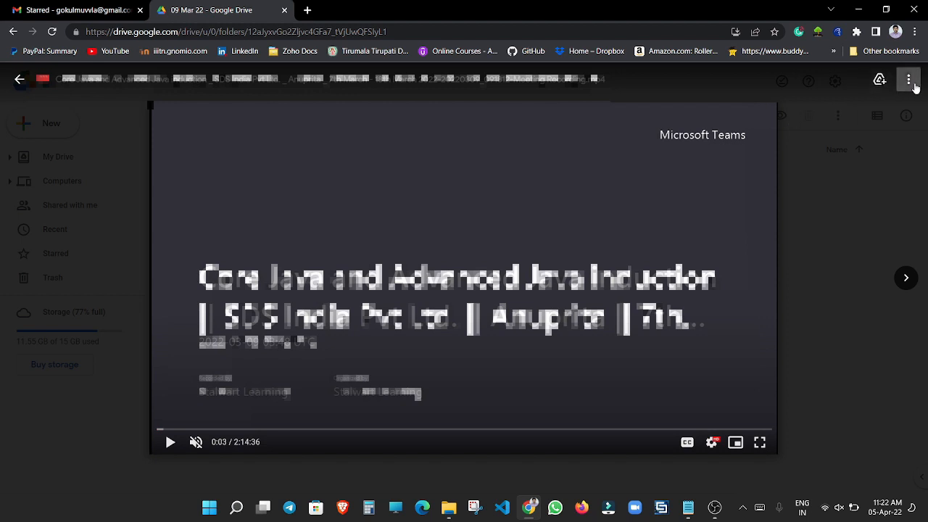
# Move the previewed recording into its own window via More options > Open in new window
pyautogui.click(908, 79)
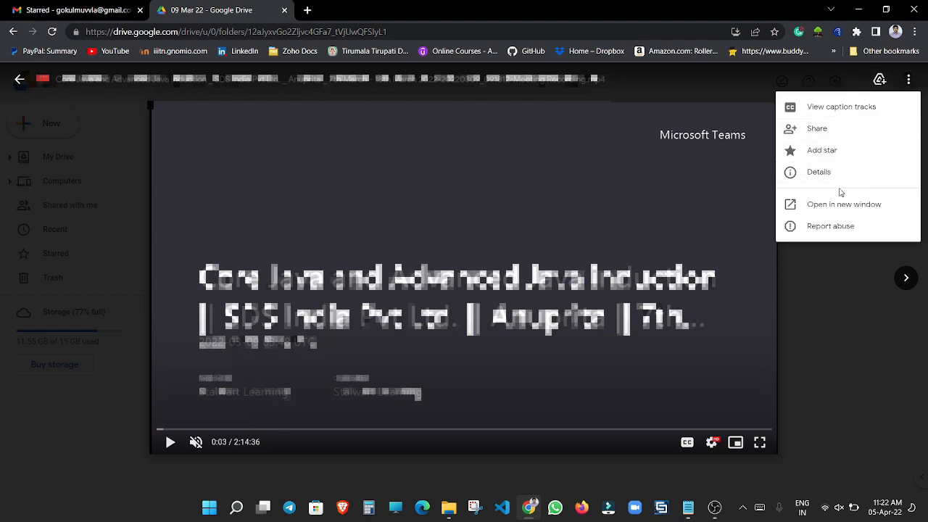
pyautogui.moveTo(844, 203)
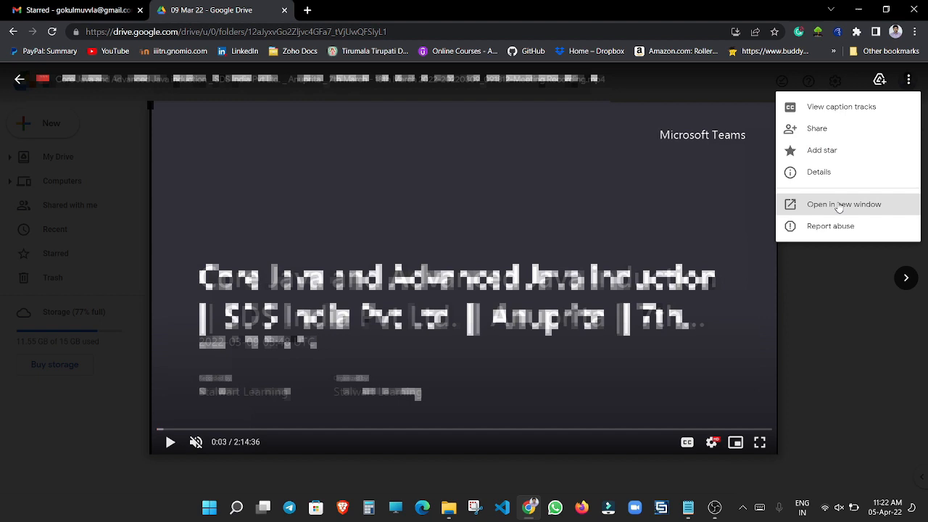
pyautogui.click(843, 202)
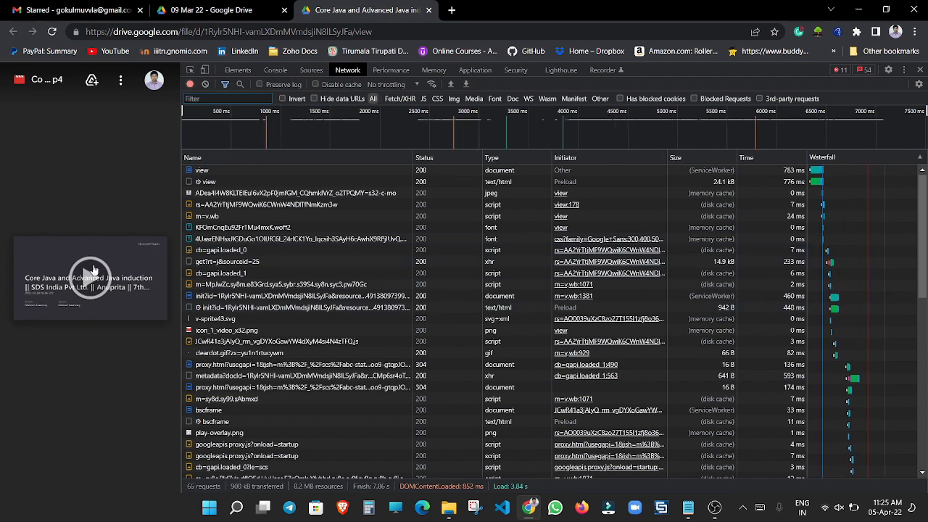
# Play the recording briefly so its stream loads into the network log, then pause it
pyautogui.click(90, 278)
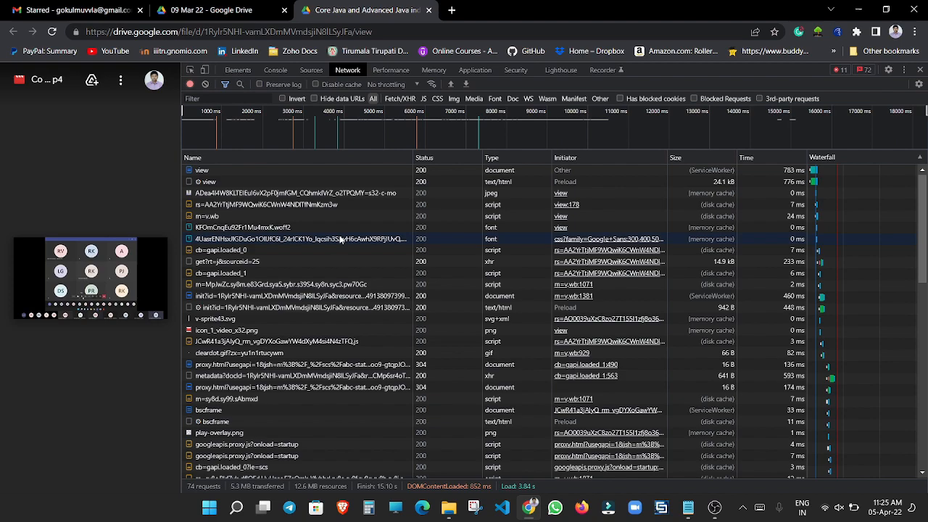
pyautogui.scroll(-3)
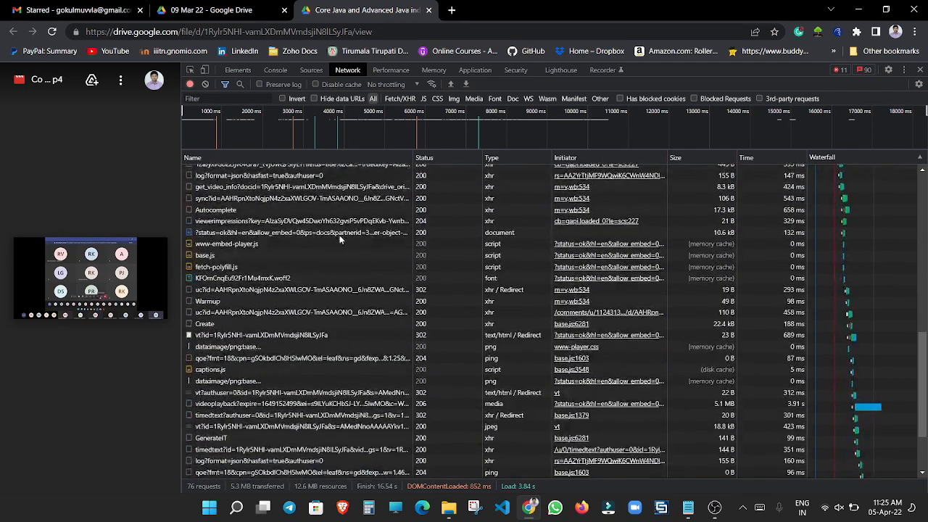
pyautogui.scroll(-3)
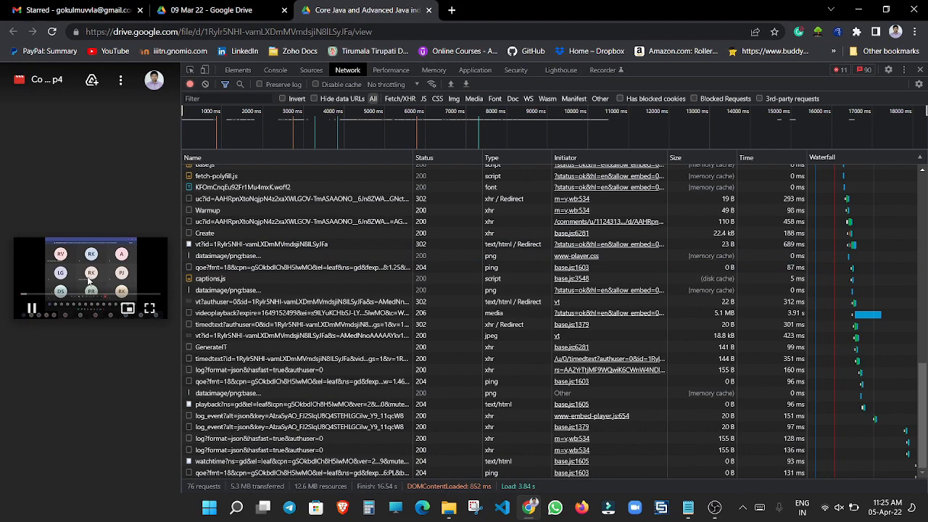
pyautogui.click(32, 308)
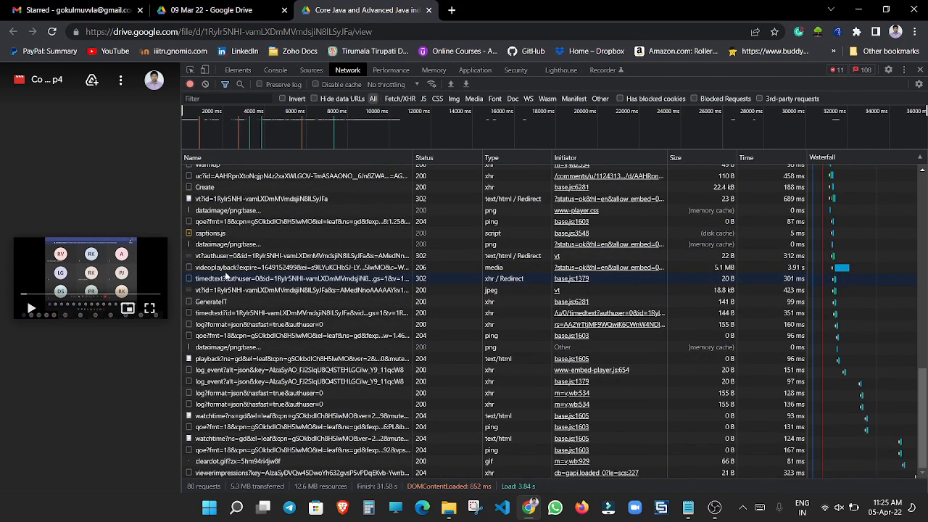
# Select the videoplayback media request and bring up its context options
pyautogui.click(232, 267)
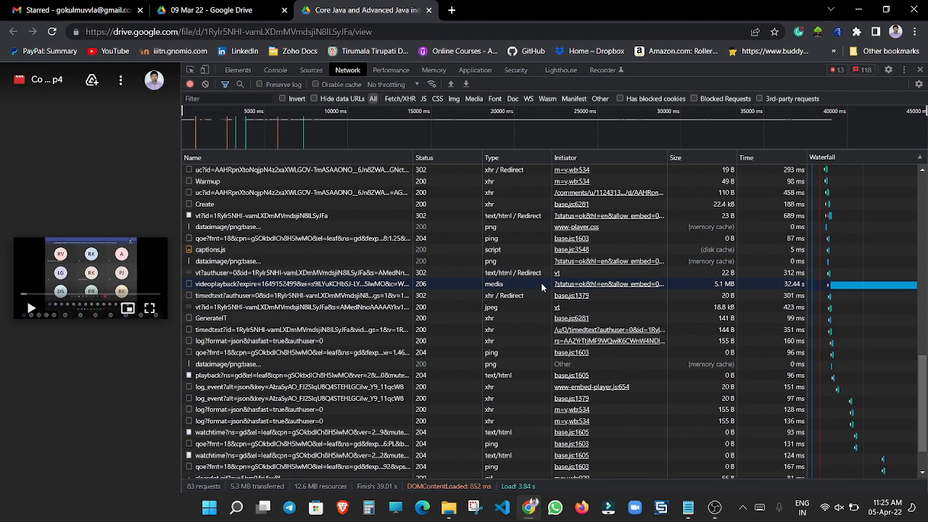
pyautogui.moveTo(290, 287)
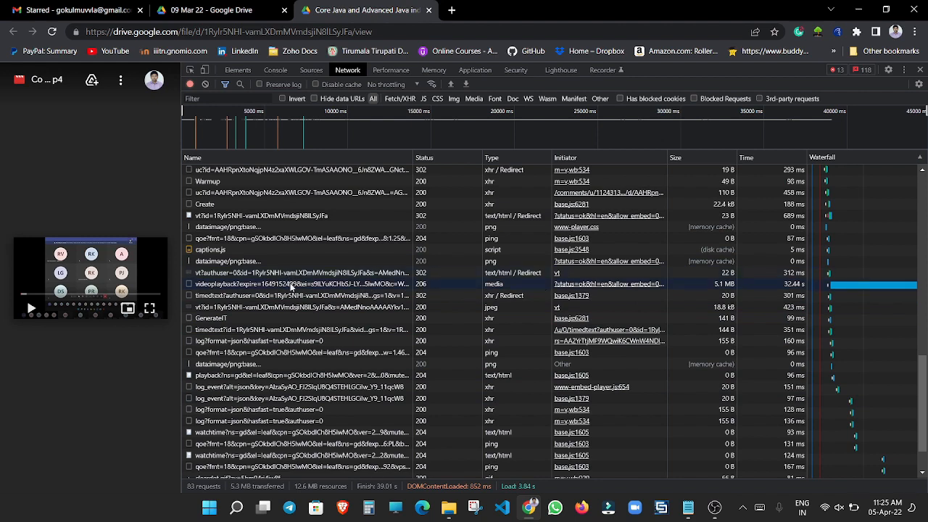
pyautogui.rightClick(290, 283)
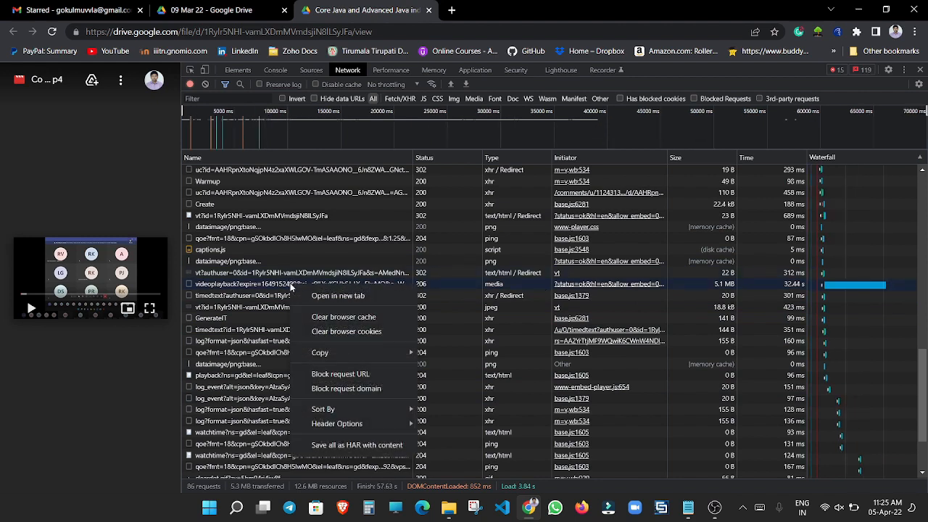
# Open the videoplayback stream URL in a new browser tab
pyautogui.click(337, 295)
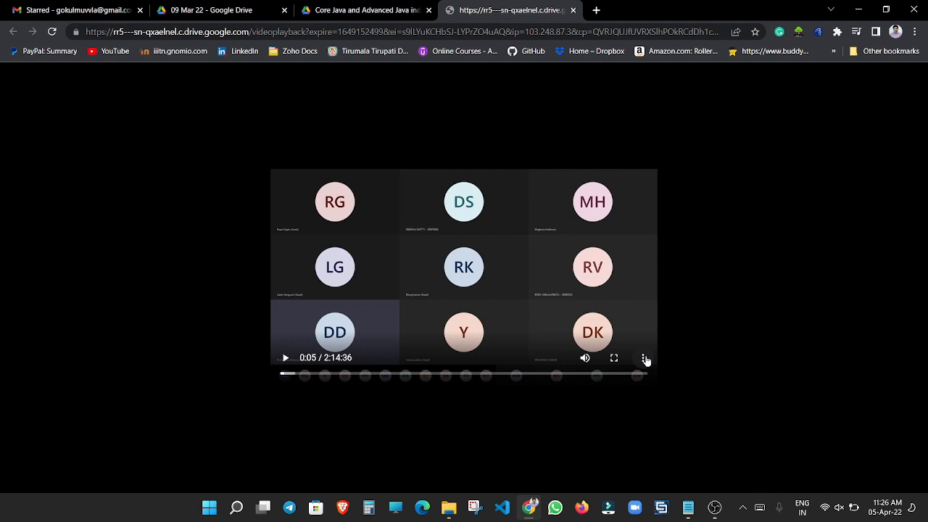
# Download the stream as video123.mp4 and save it to the Desktop
pyautogui.click(644, 357)
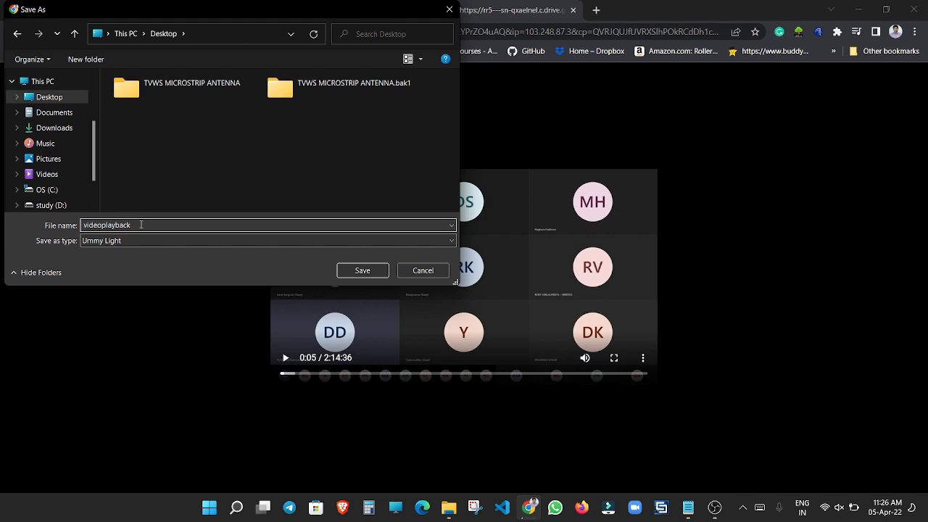
pyautogui.press('Backspace')
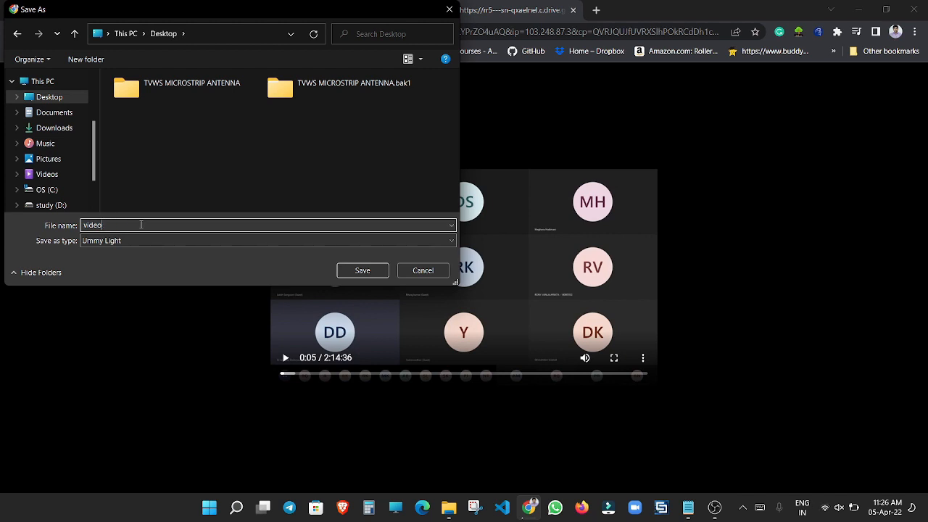
pyautogui.write('1223')
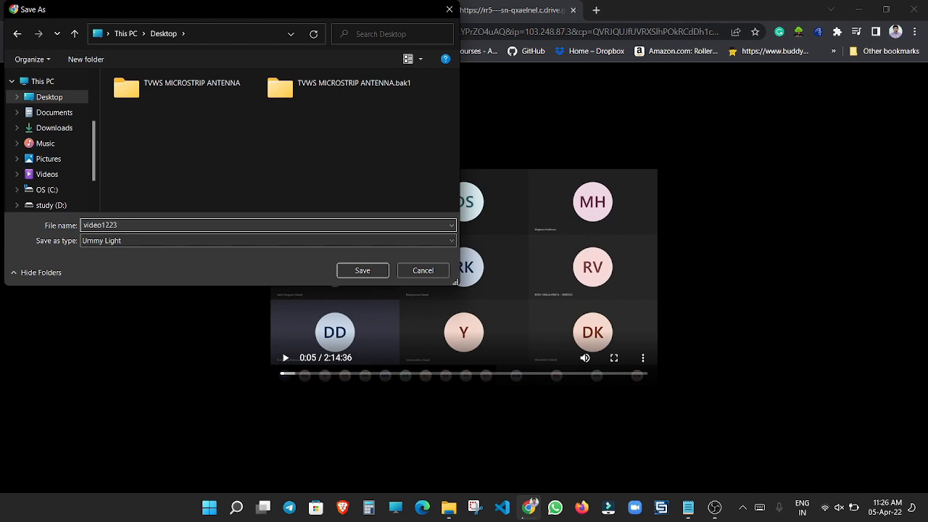
pyautogui.press('Backspace')
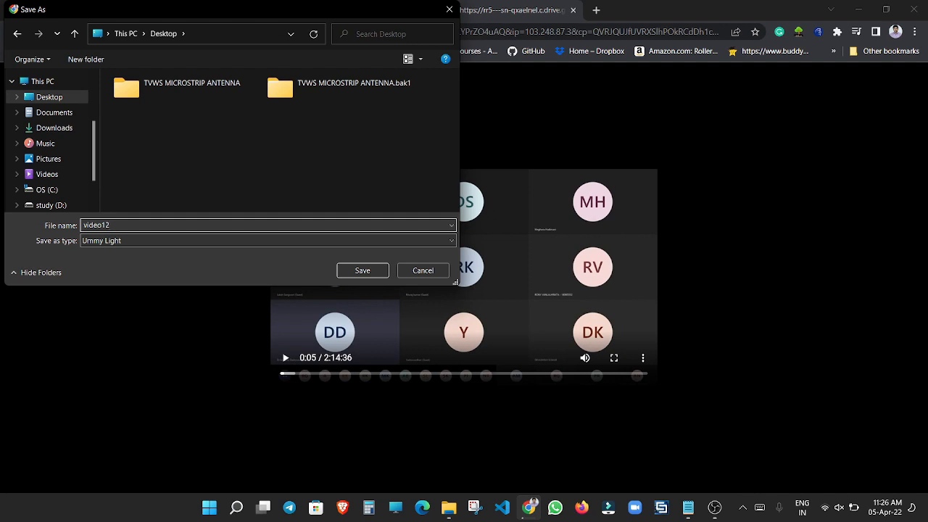
pyautogui.click(362, 269)
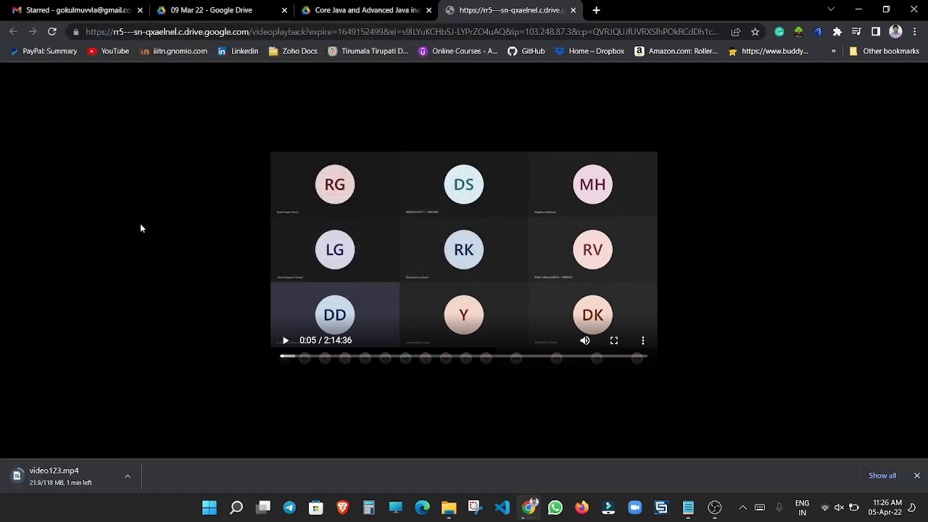